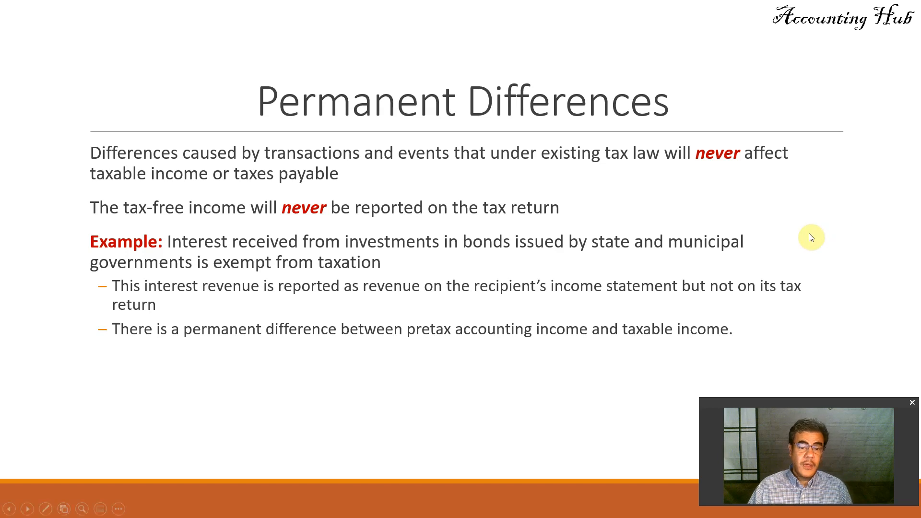
Compare against the DTA worksheet, then return to the Permanent worksheet.
click(26, 508)
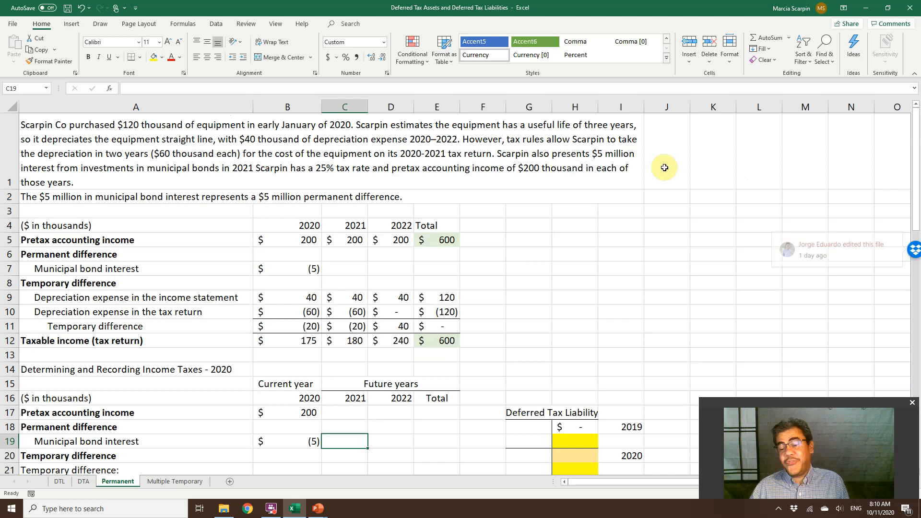
mouse_move(893, 293)
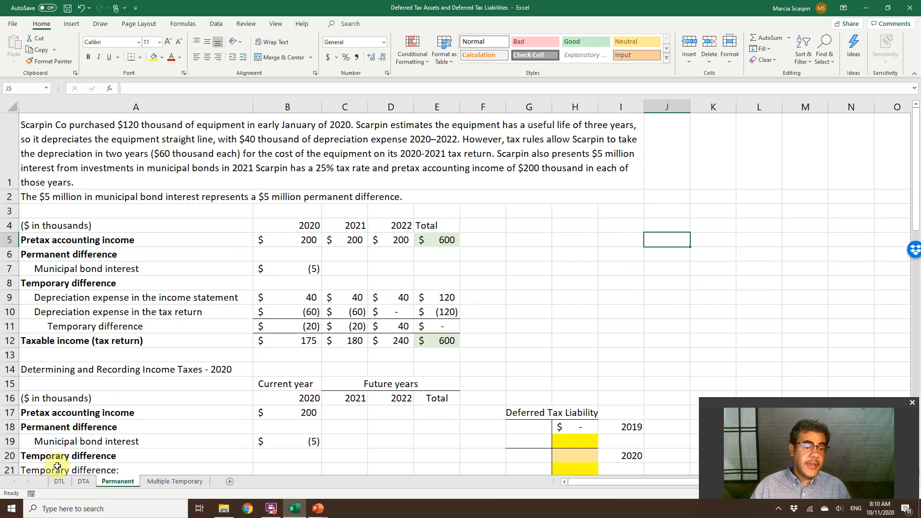
click(59, 481)
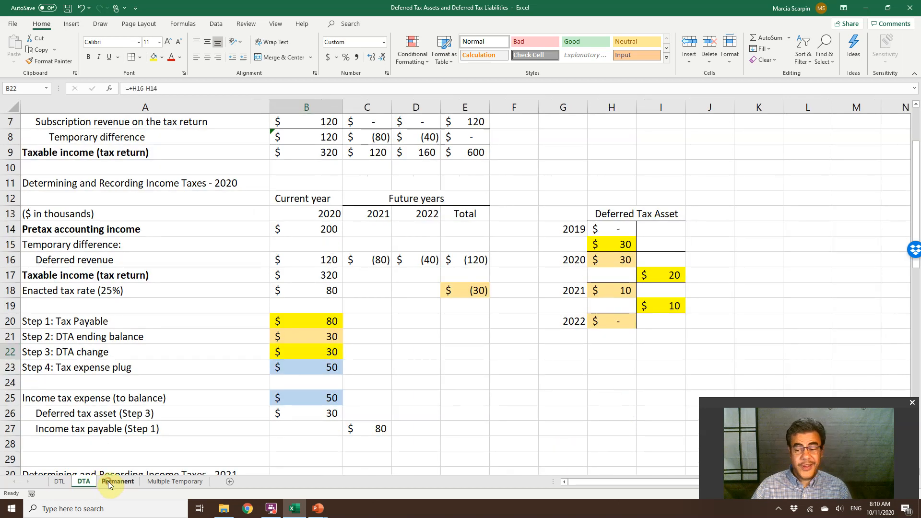
click(118, 481)
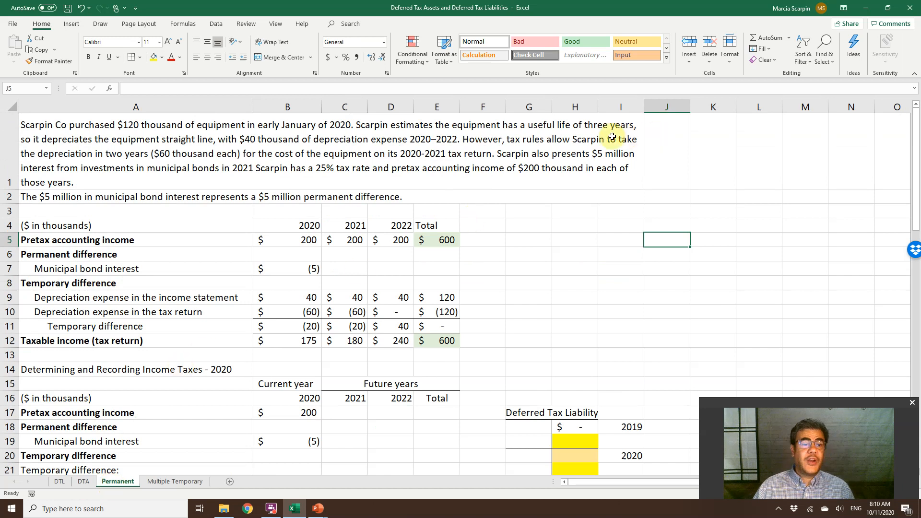
mouse_move(206, 160)
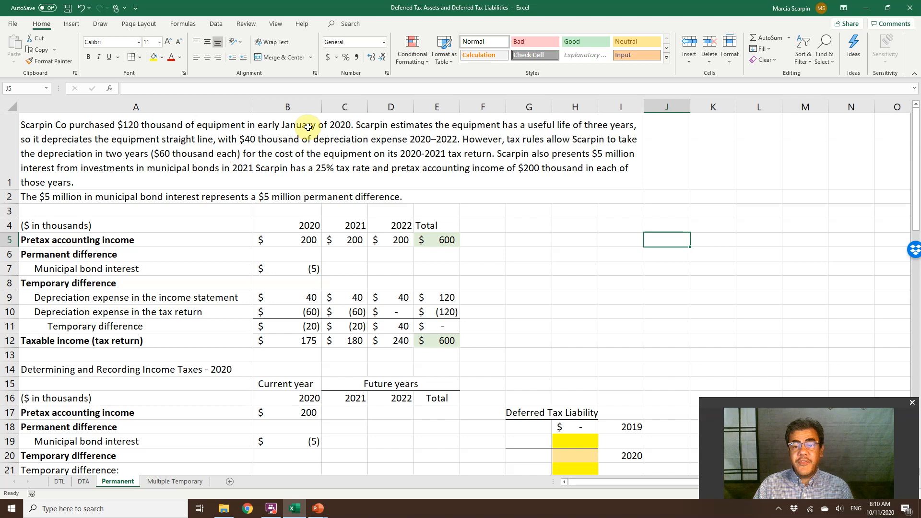
mouse_move(128, 146)
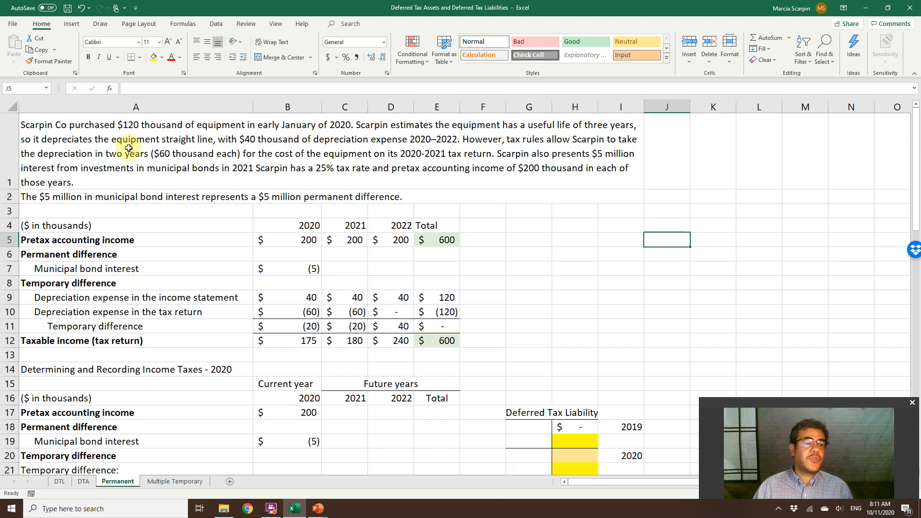
mouse_move(211, 162)
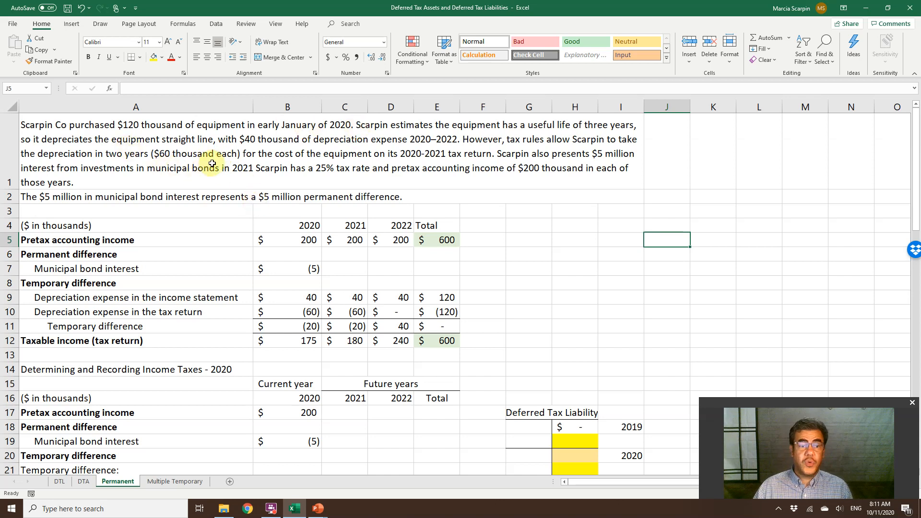
mouse_move(364, 165)
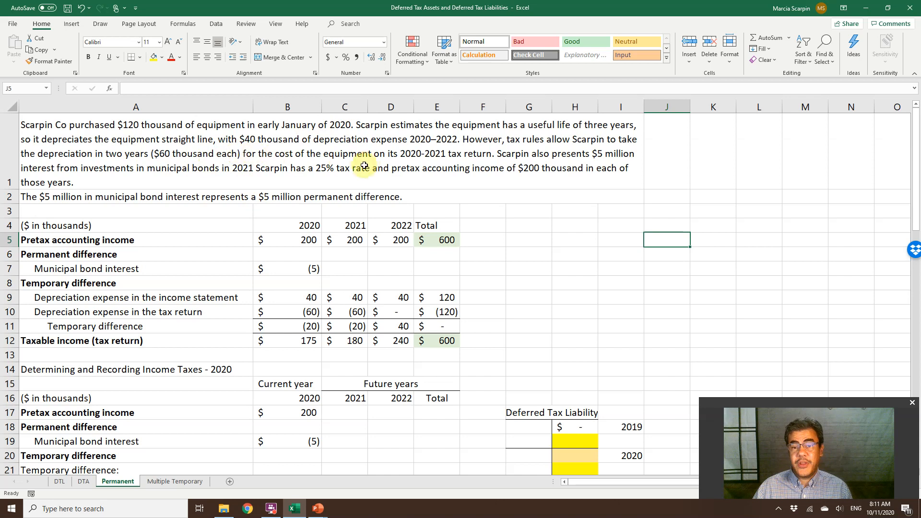
mouse_move(470, 157)
text(.)
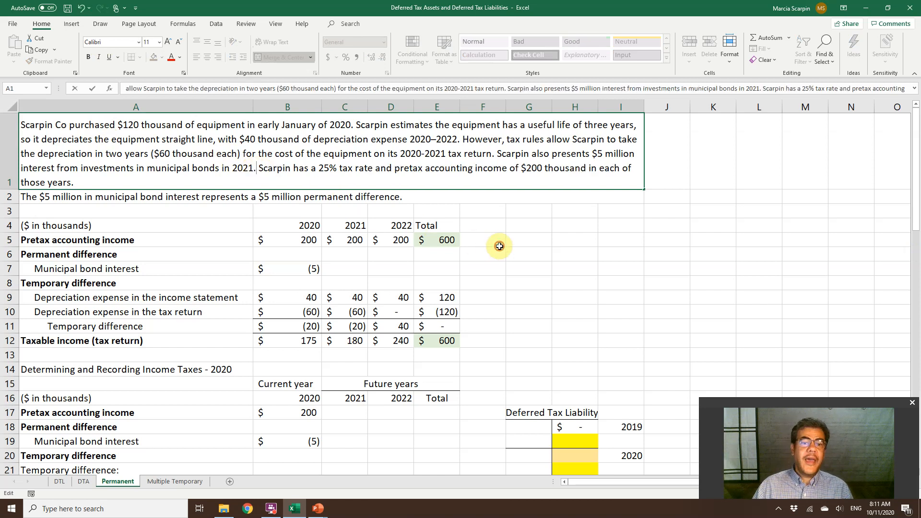
Edit the problem text so bond interest reads $5 thousand instead of $5 million.
click(482, 239)
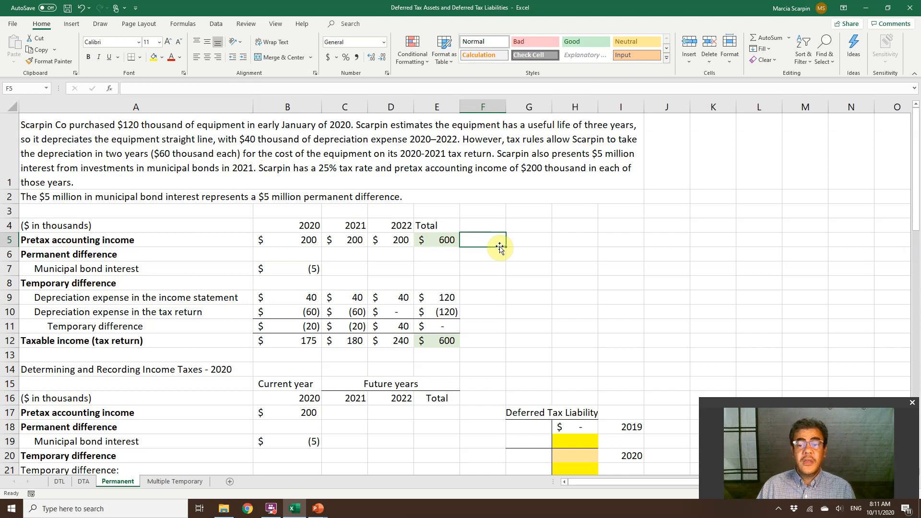
mouse_move(499, 234)
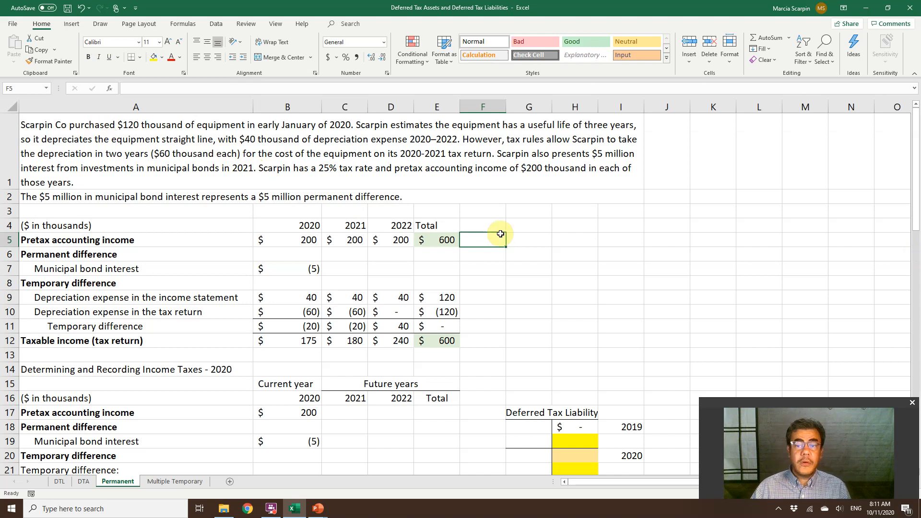
mouse_move(563, 203)
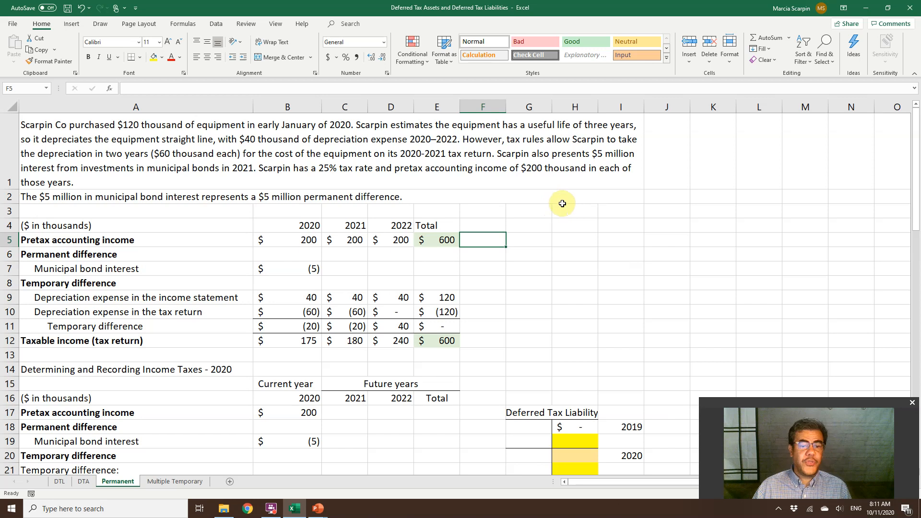
mouse_move(571, 171)
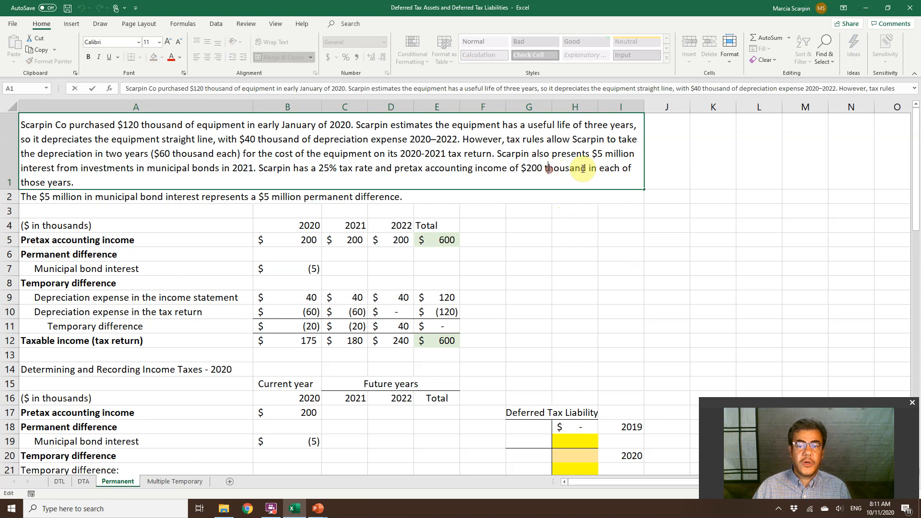
text(million)
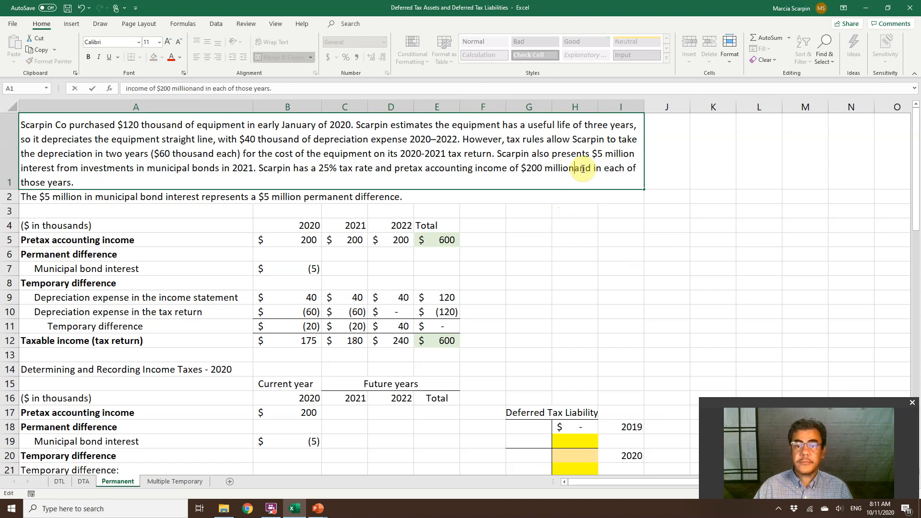
click(135, 196)
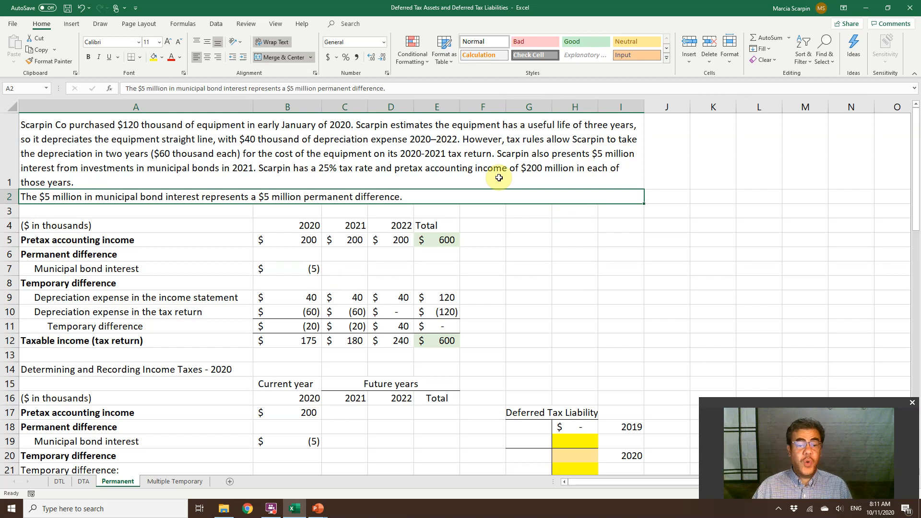
mouse_move(300, 240)
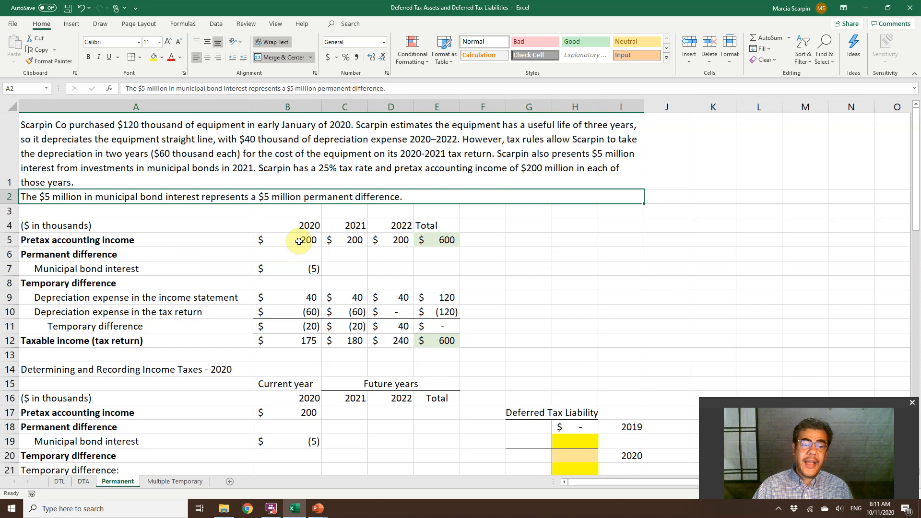
click(288, 240)
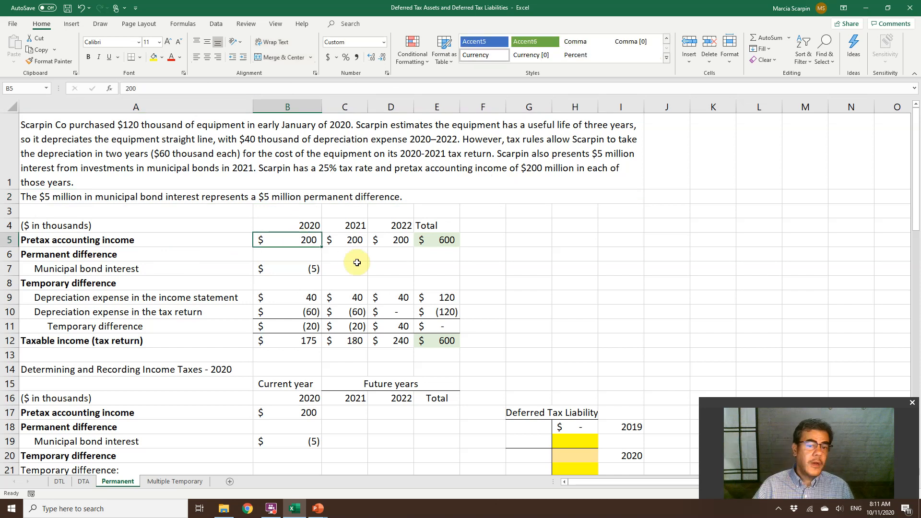
mouse_move(442, 206)
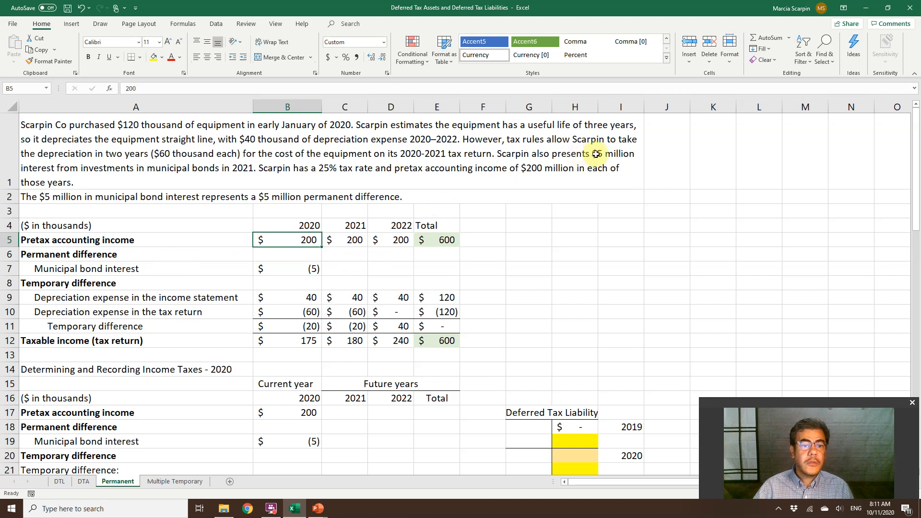
double_click(595, 154)
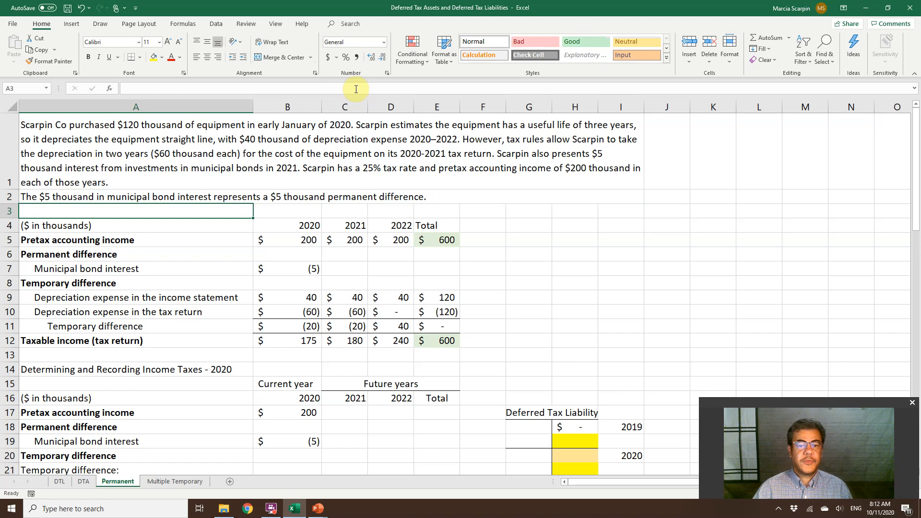
mouse_move(399, 174)
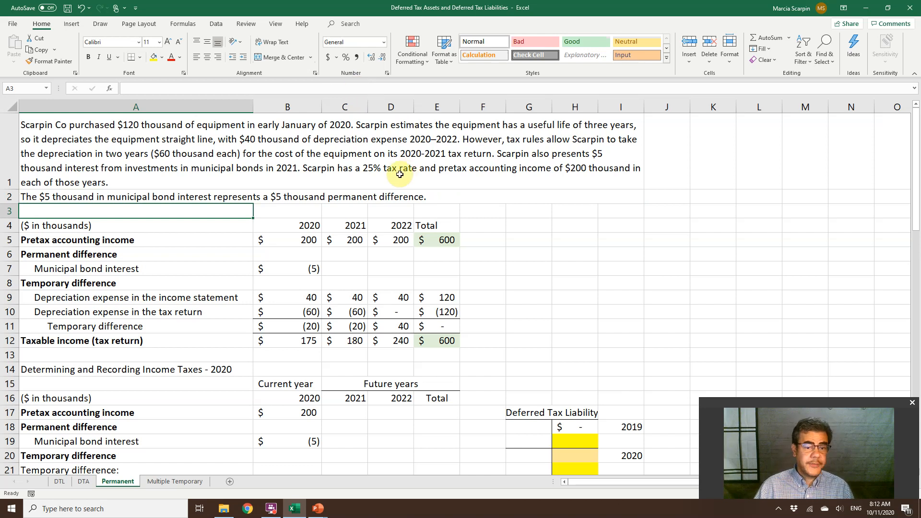
click(287, 240)
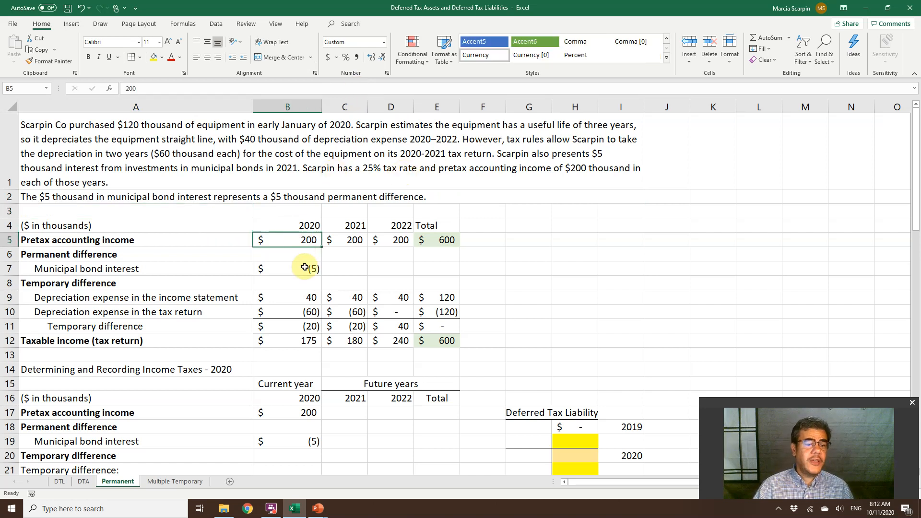
click(287, 268)
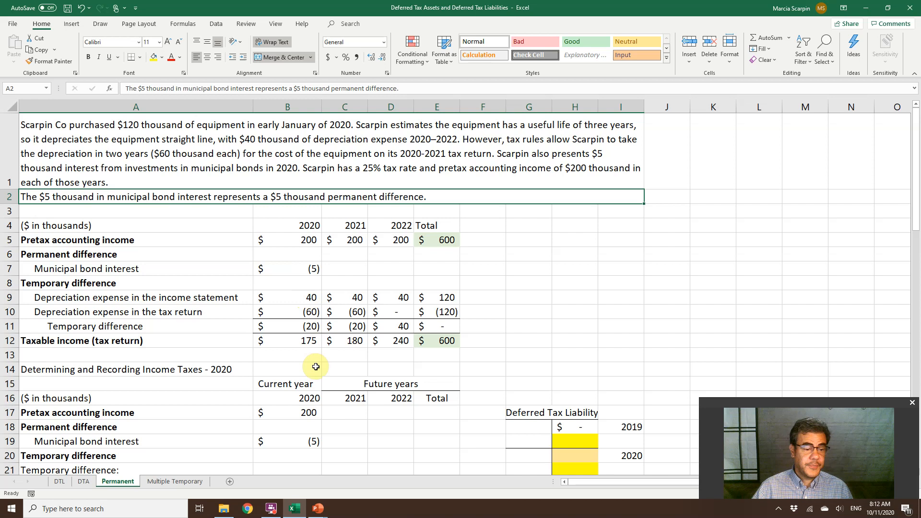
scroll(down, 3)
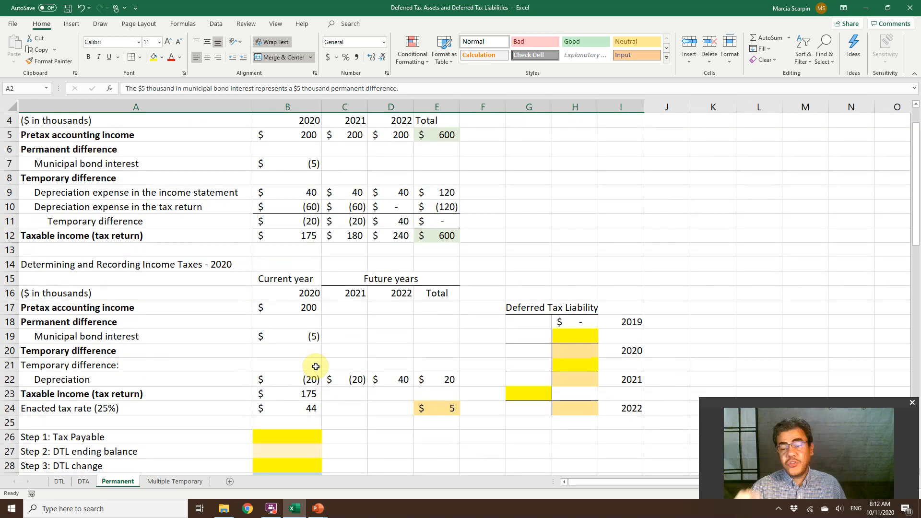
mouse_move(293, 157)
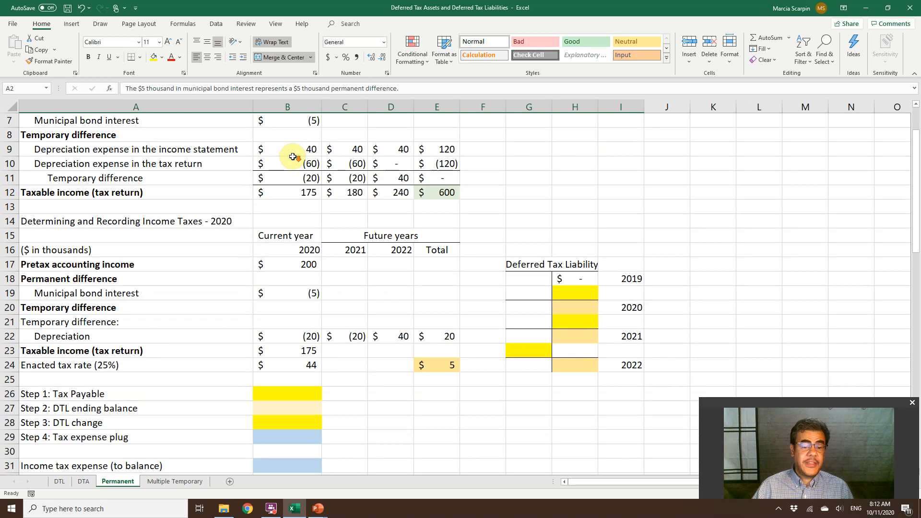
scroll(up, 3)
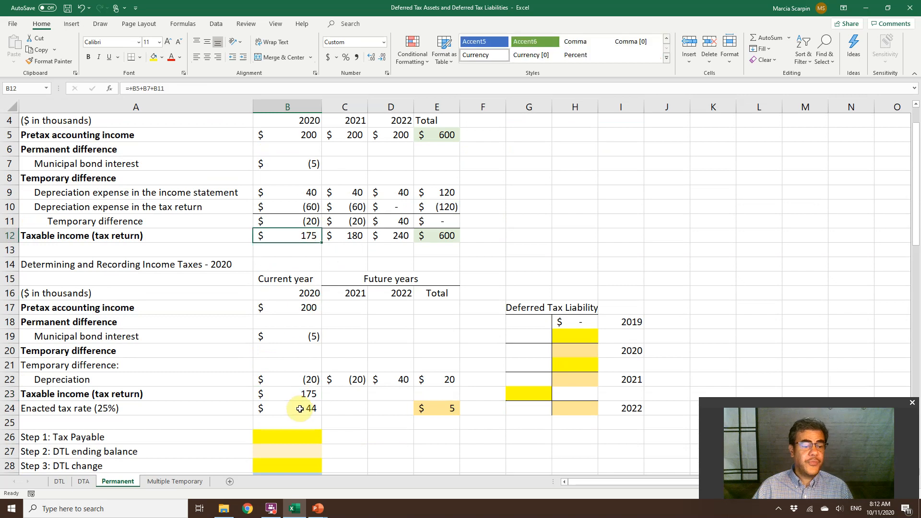
click(287, 408)
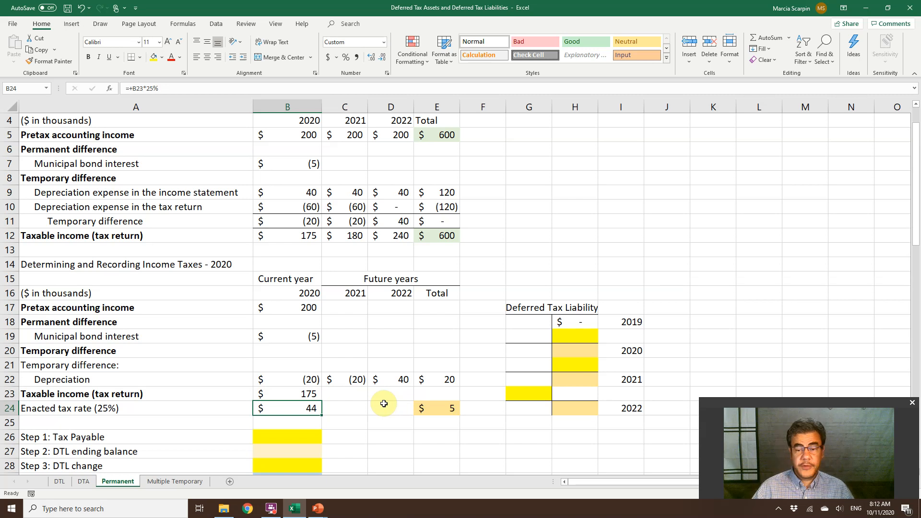
Enter 2020 tax payable of 44 in B26 as =+B24.
click(287, 436)
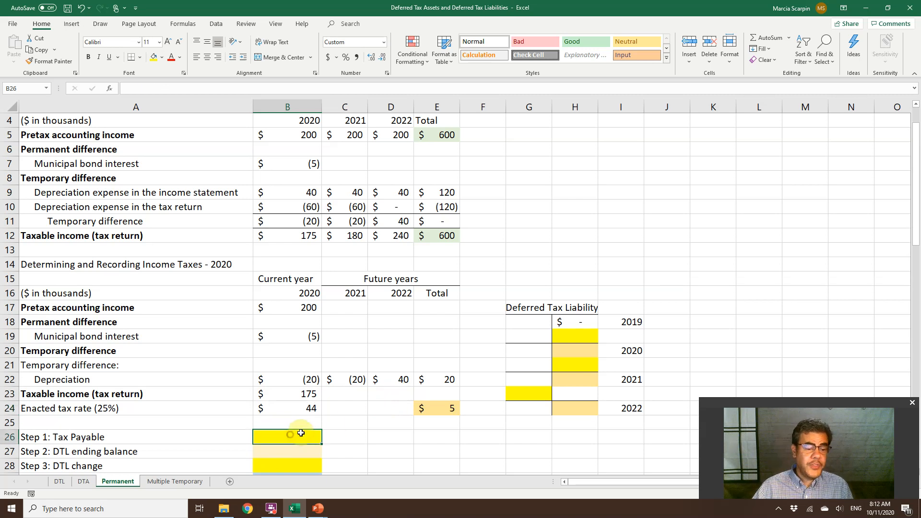
text(+B24)
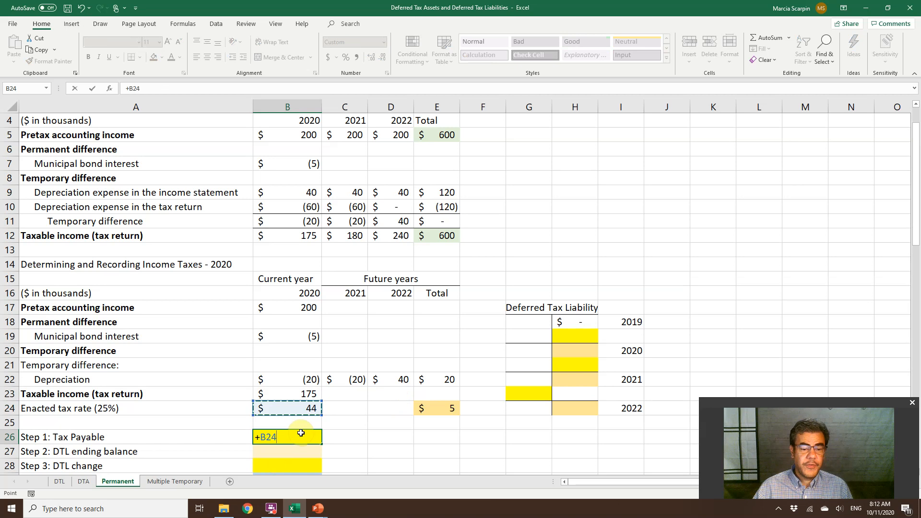
key(Enter)
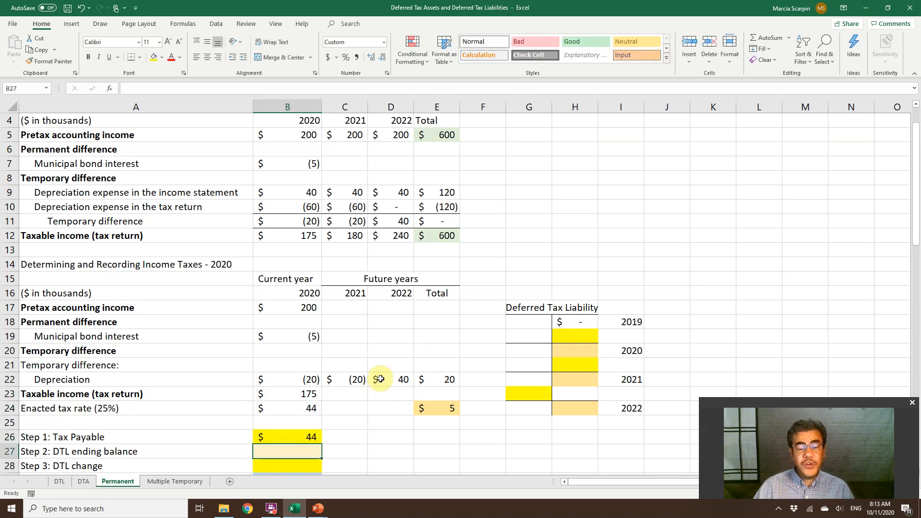
Review the 5 deferred amount and enter the DTL change as 2020 minus 2019 balance.
click(436, 408)
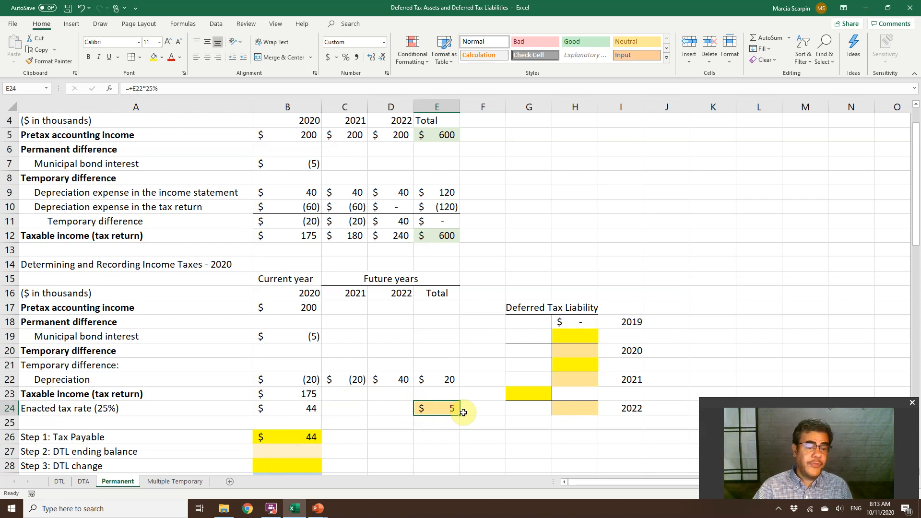
click(436, 379)
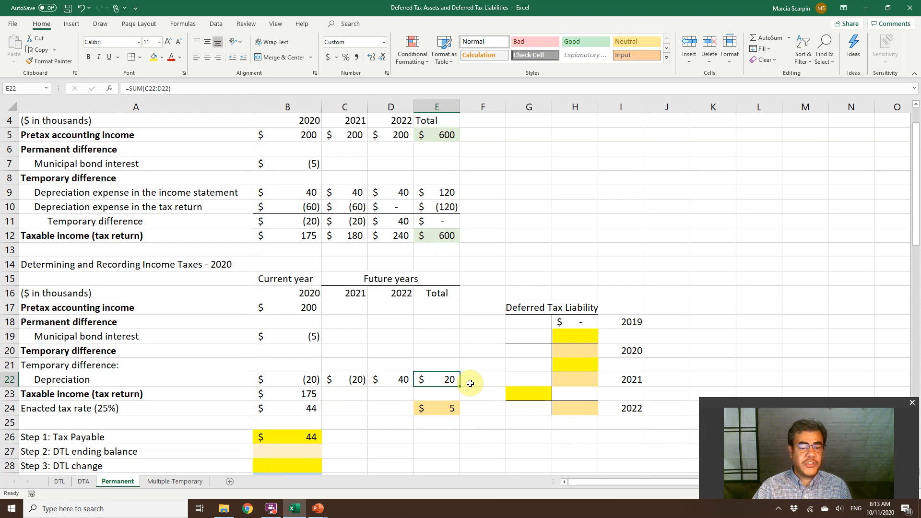
mouse_move(364, 406)
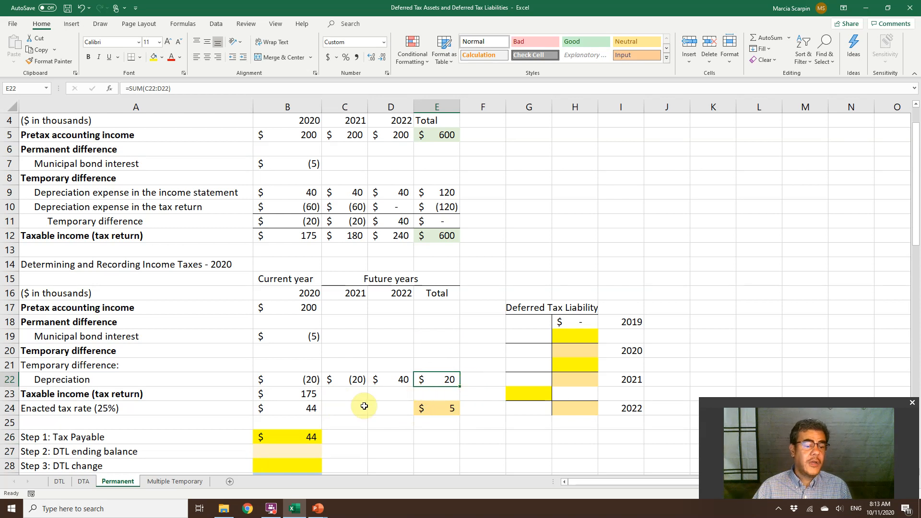
click(436, 409)
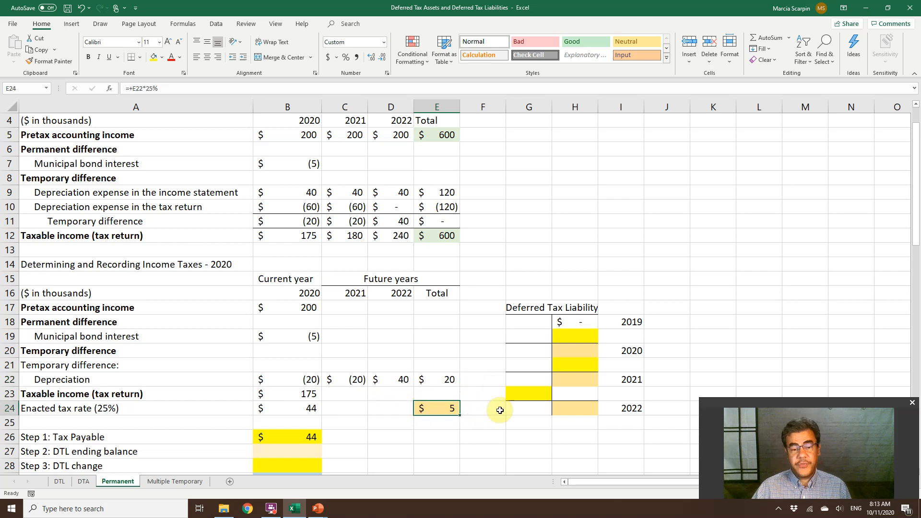
mouse_move(581, 333)
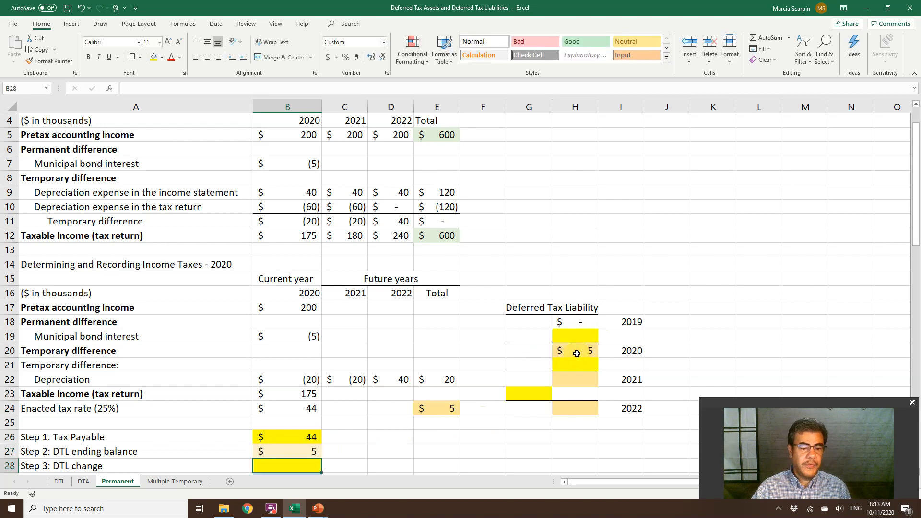
text(+)
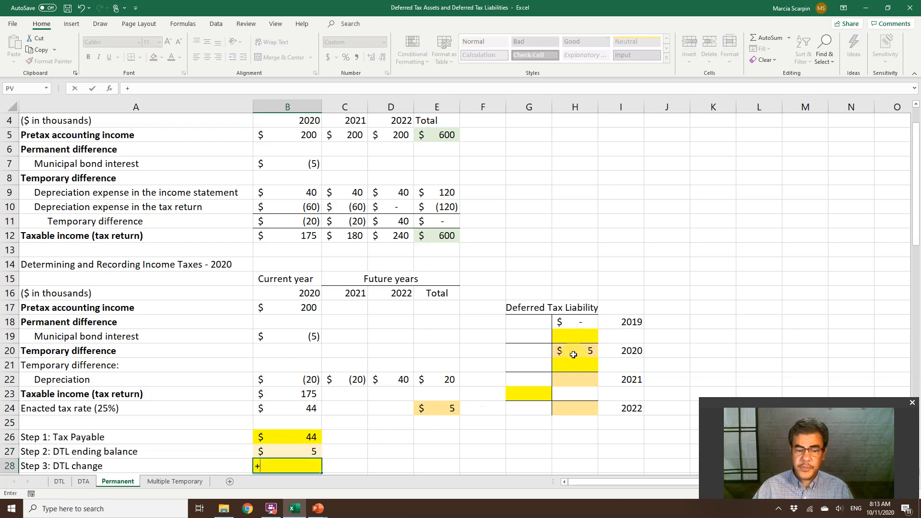
click(575, 350)
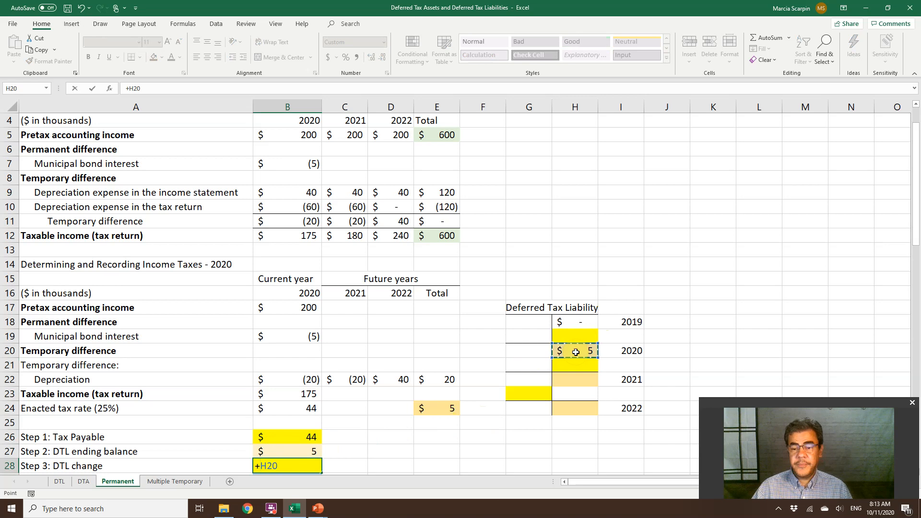
text(-)
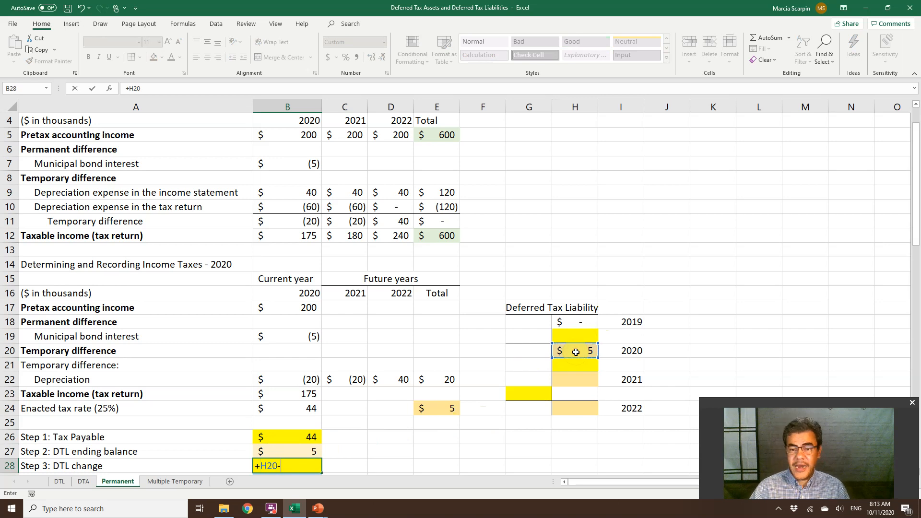
click(574, 321)
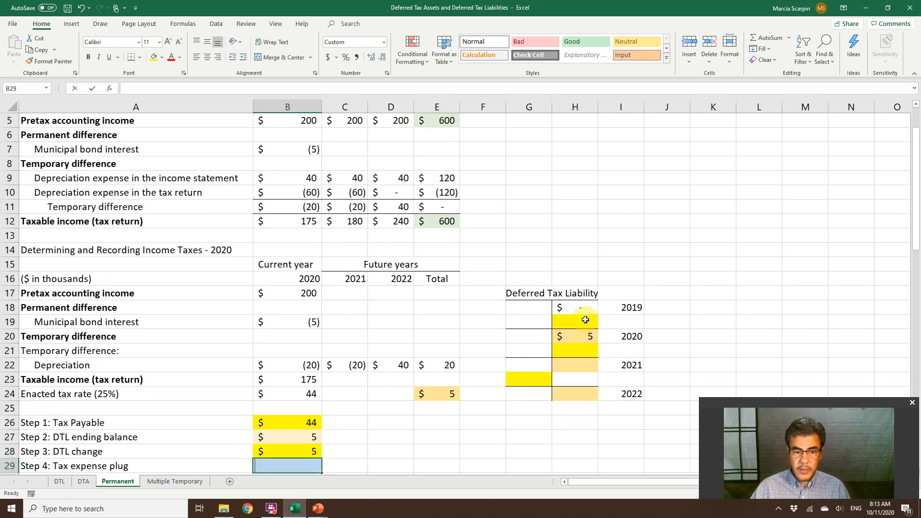
click(575, 321)
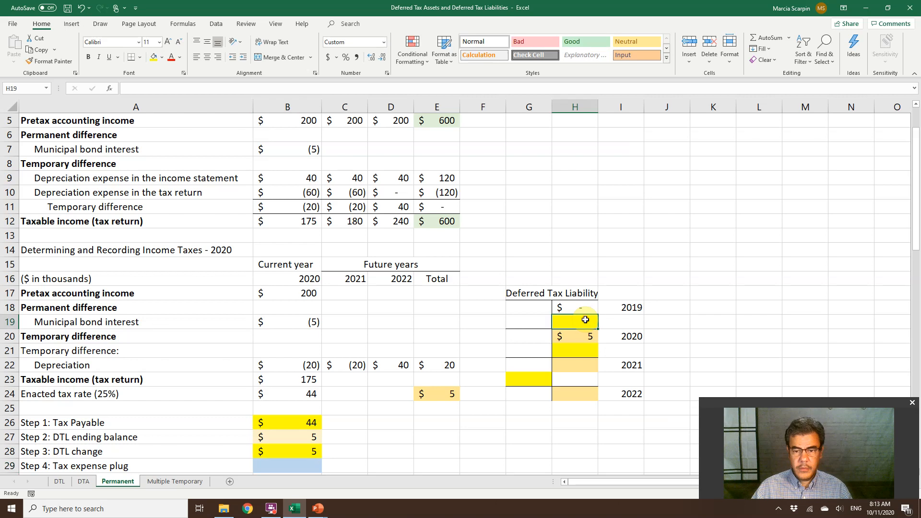
click(287, 450)
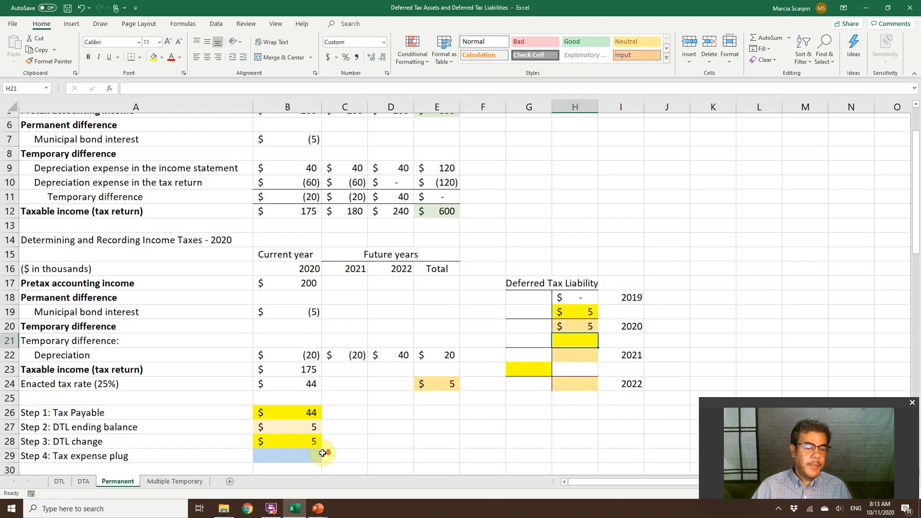
Check the payable and DTL amounts, then SUM them into income tax expense of 49.
scroll(down, 3)
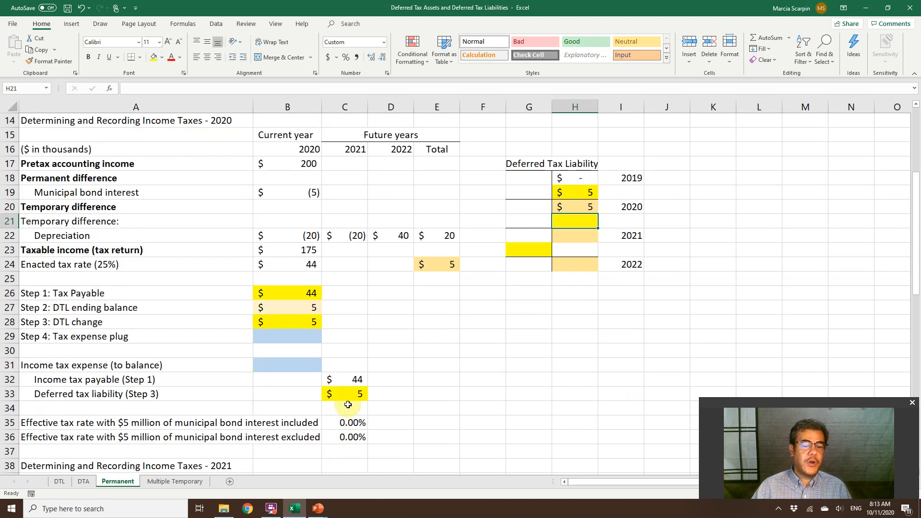
click(344, 379)
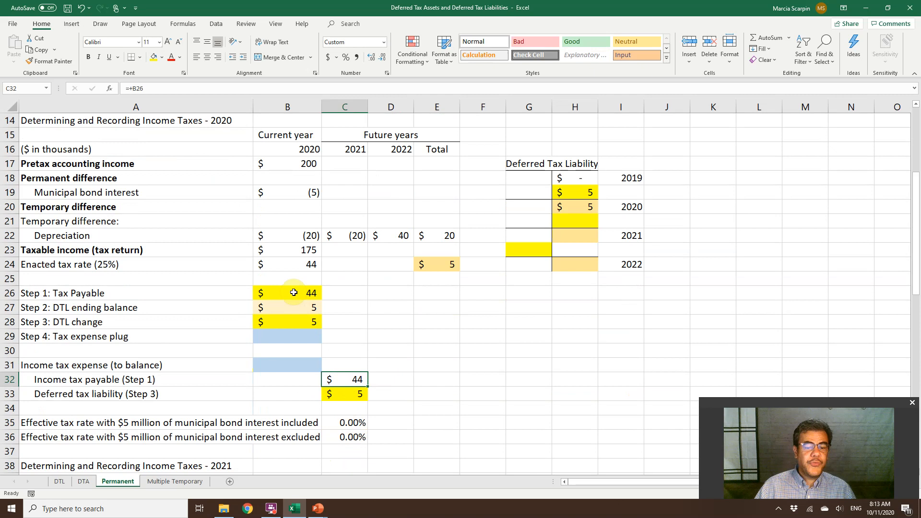
click(345, 393)
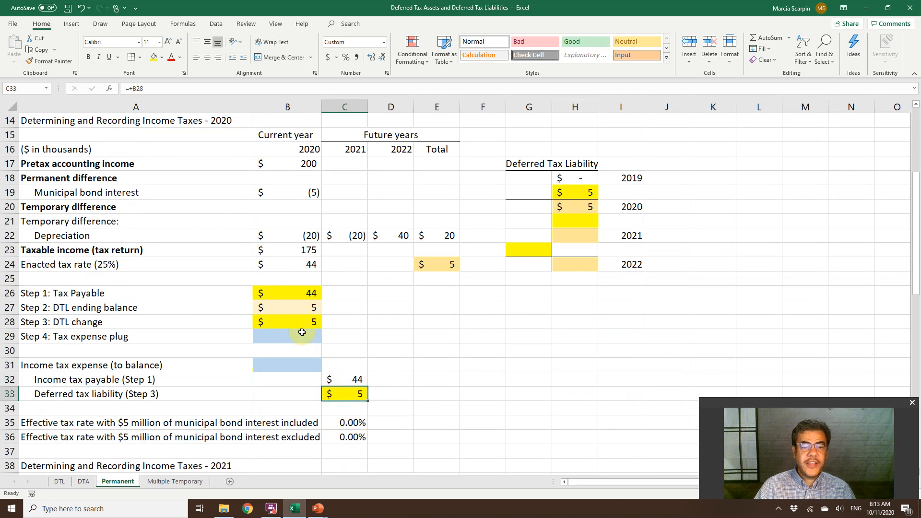
click(287, 364)
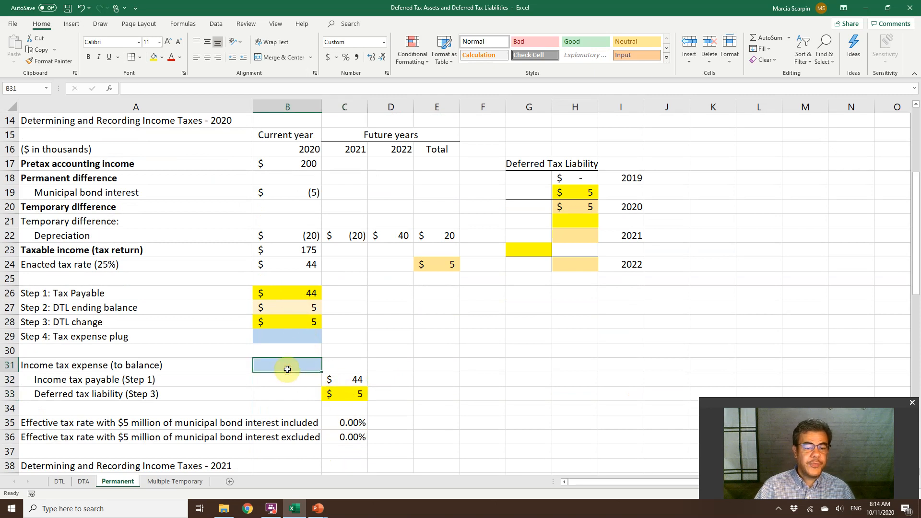
text(=sum)
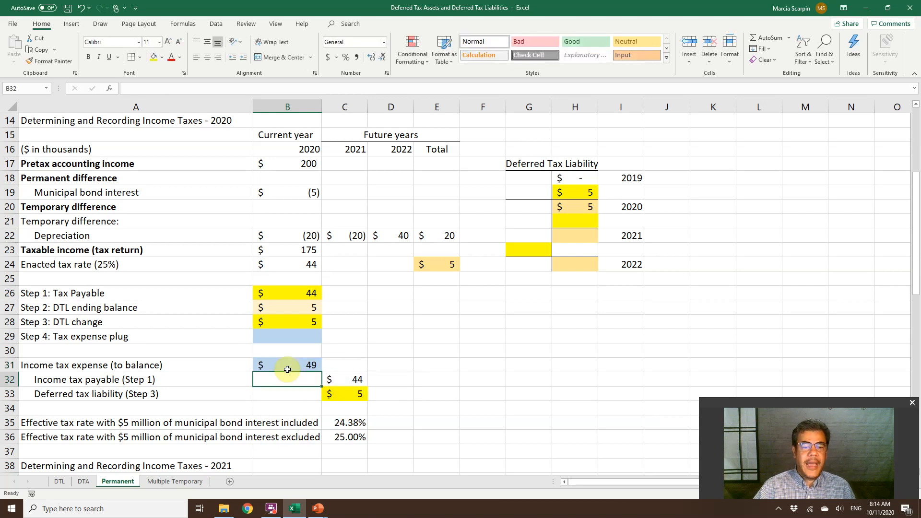
click(287, 336)
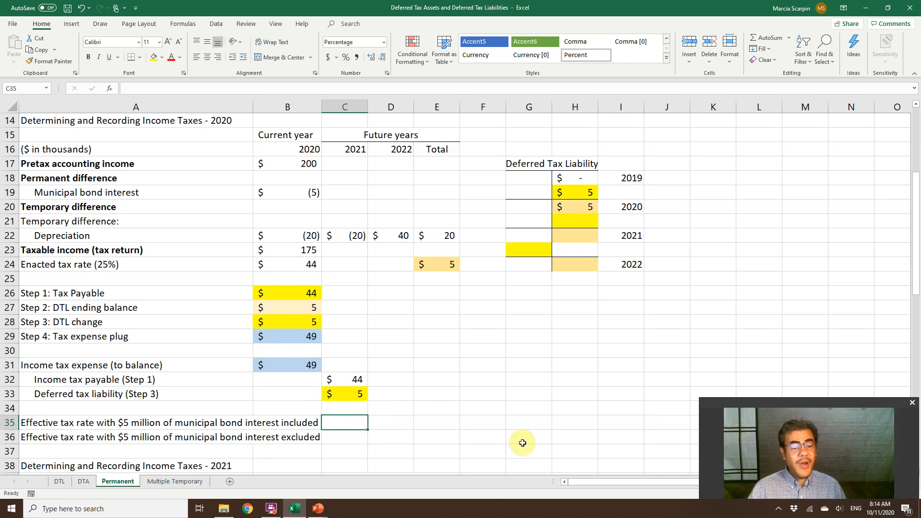
mouse_move(139, 422)
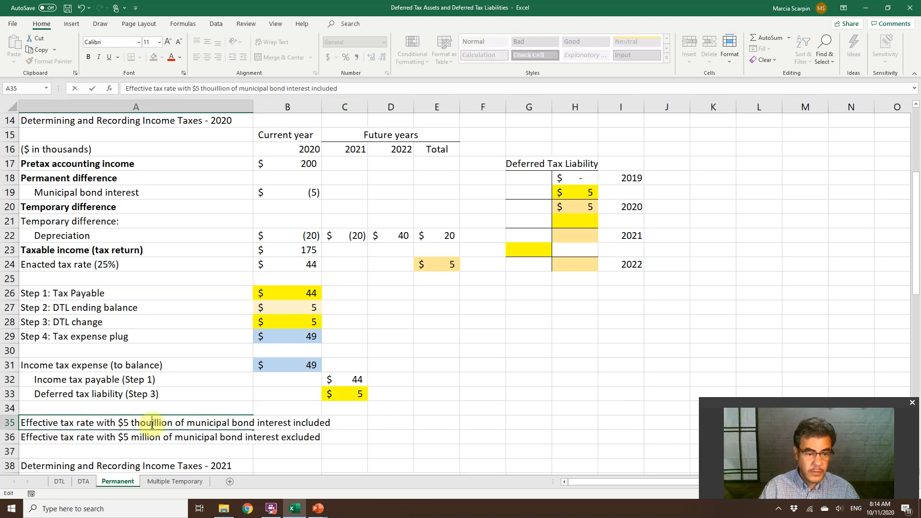
Replace 'million' with 'thousand' in the row 35 and 36 effective rate labels.
text(thousand)
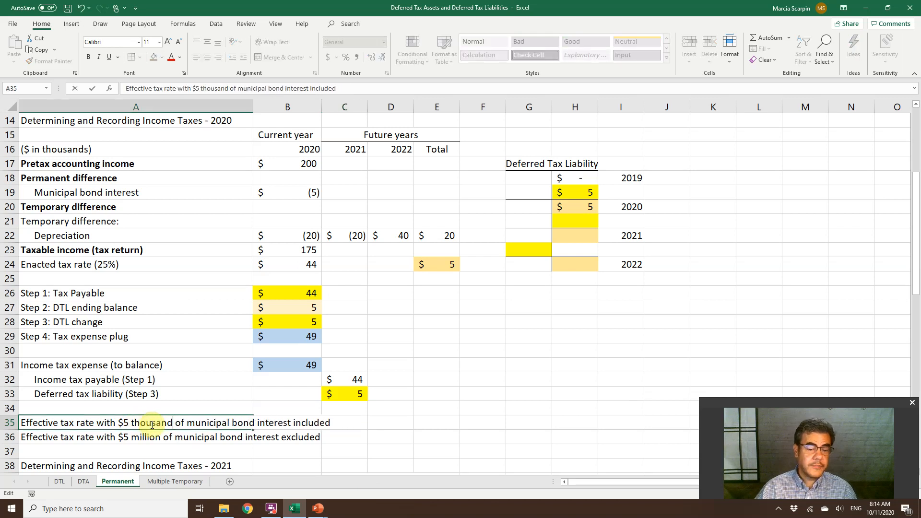
click(135, 437)
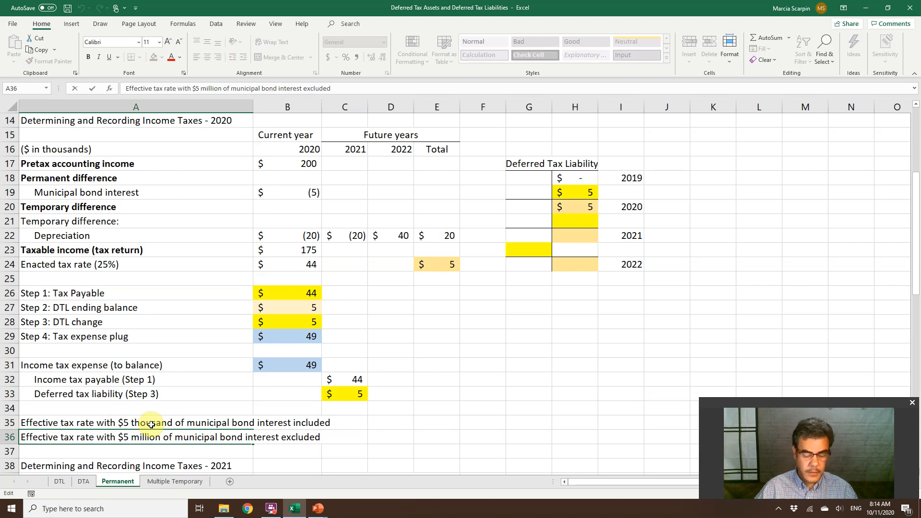
text(thousand)
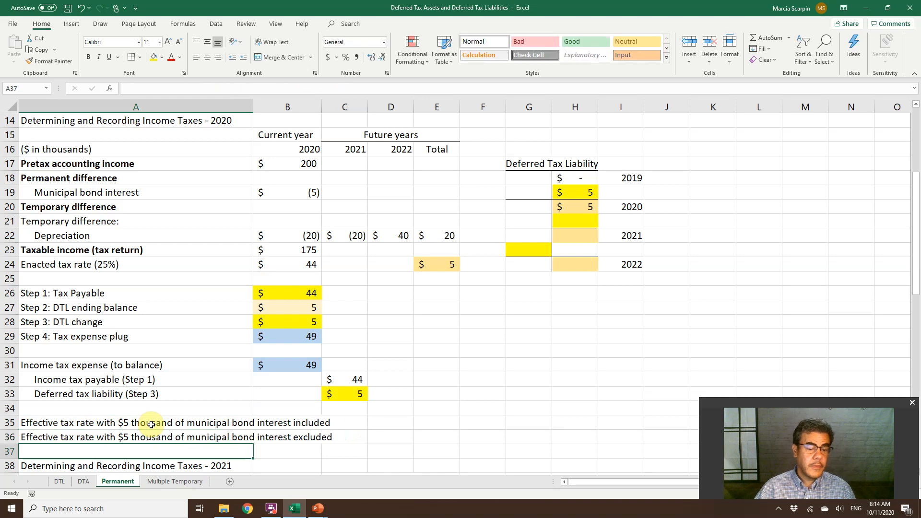
scroll(down, 3)
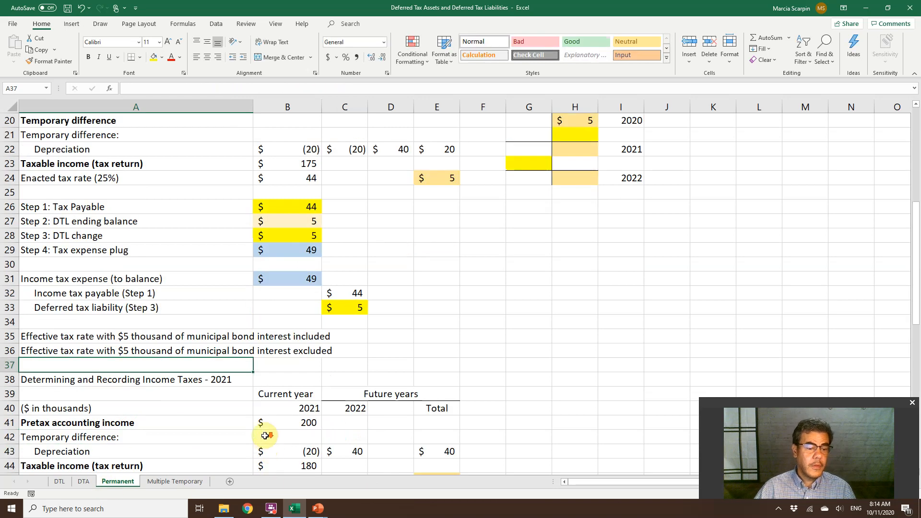
scroll(down, 3)
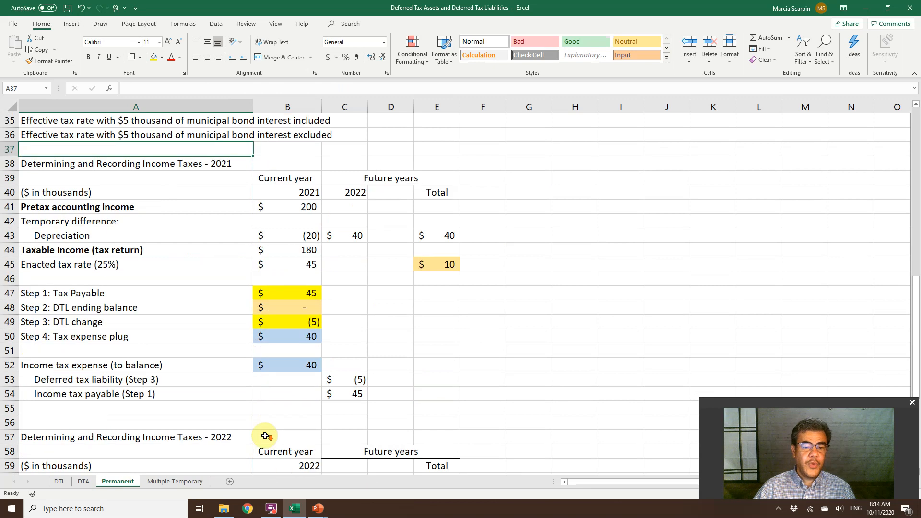
scroll(down, 3)
text(+)
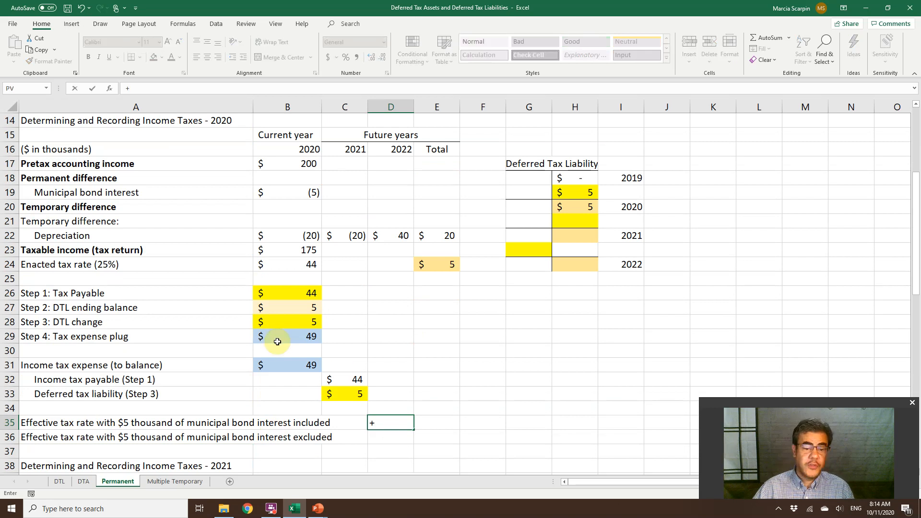
Enter D35 as tax expense over pretax income, formatted as 24.38%.
click(288, 336)
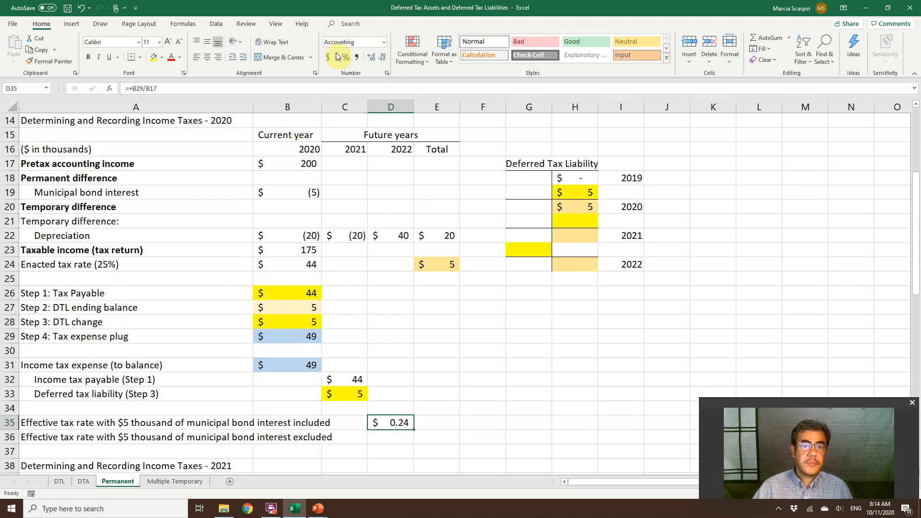
click(345, 57)
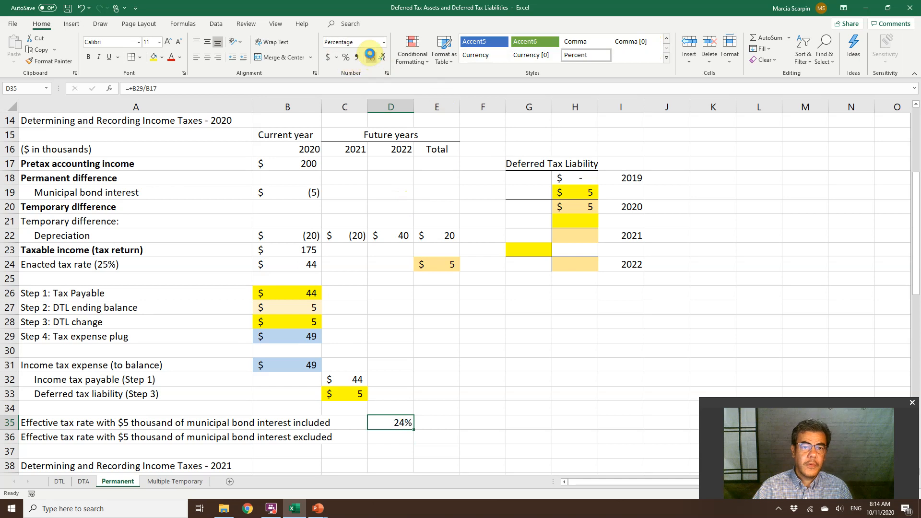
click(371, 57)
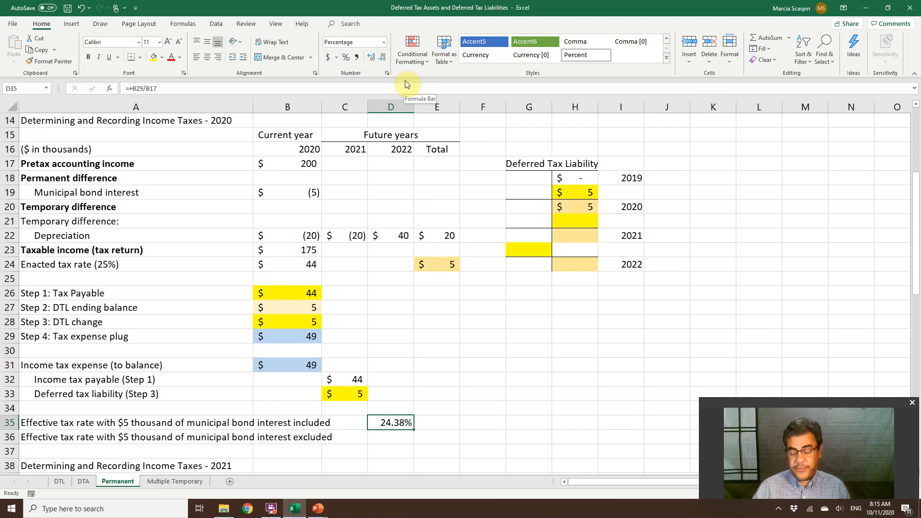
click(390, 437)
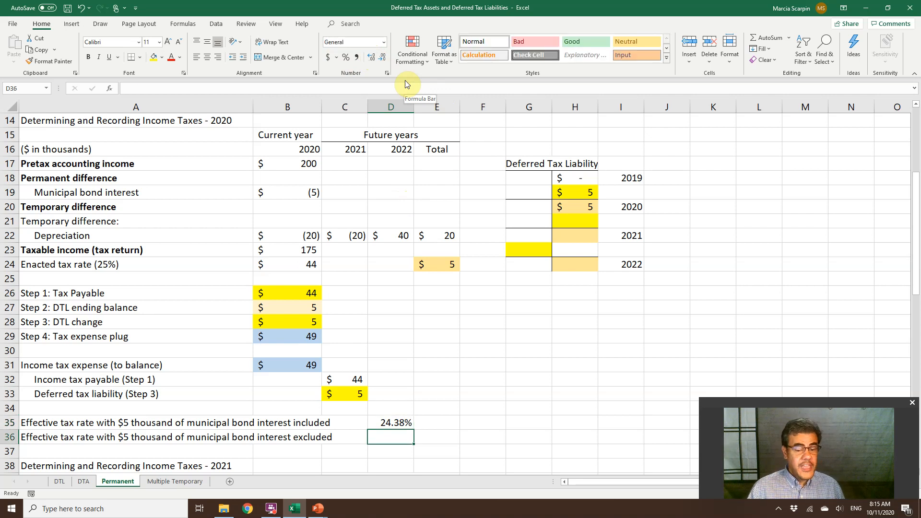
Enter D36 as 49 expense over 195 adjusted pretax income, formatted as 25.00%.
text(+)
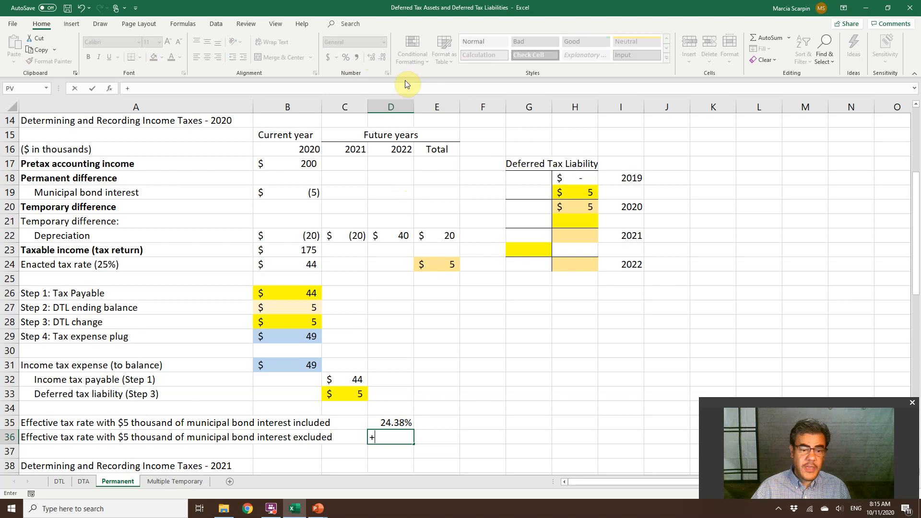
click(305, 365)
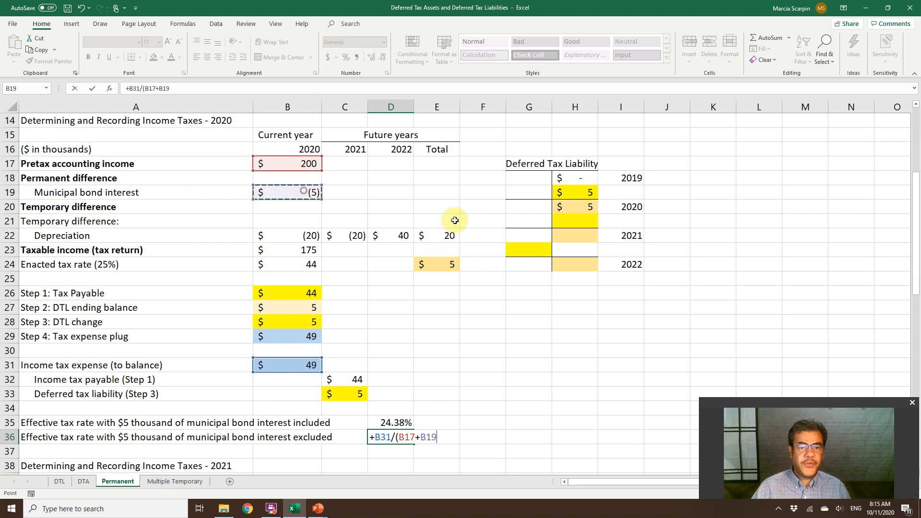
key(enter)
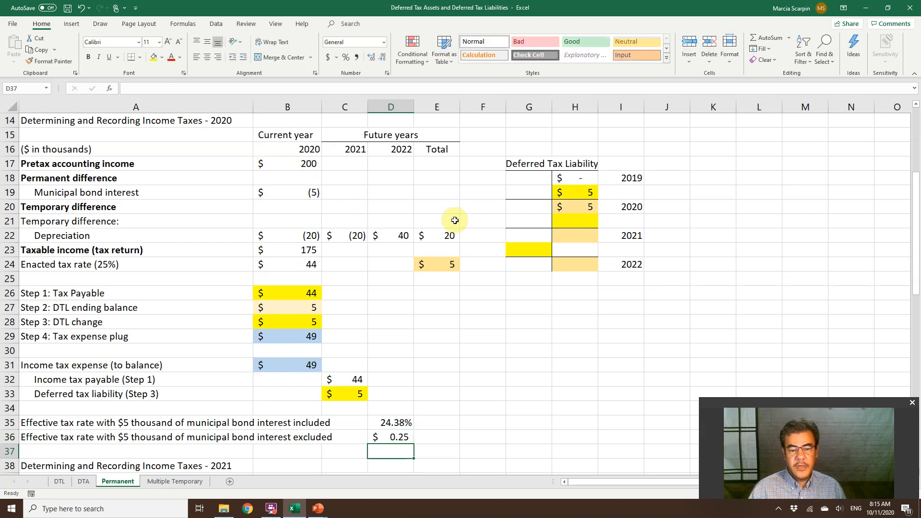
click(390, 436)
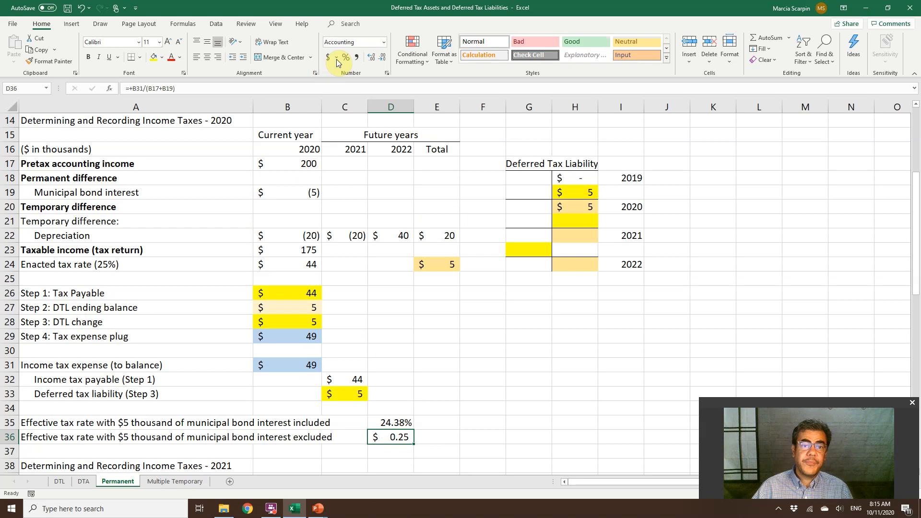
click(346, 57)
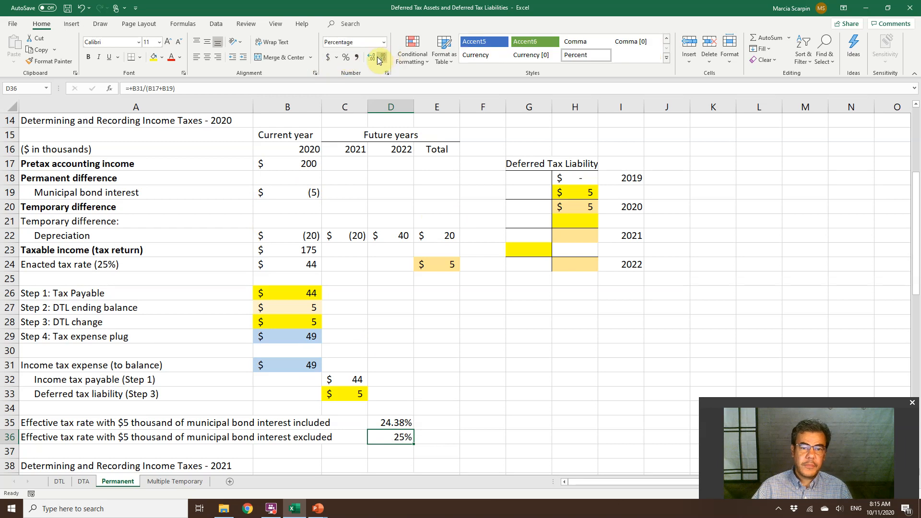
click(371, 58)
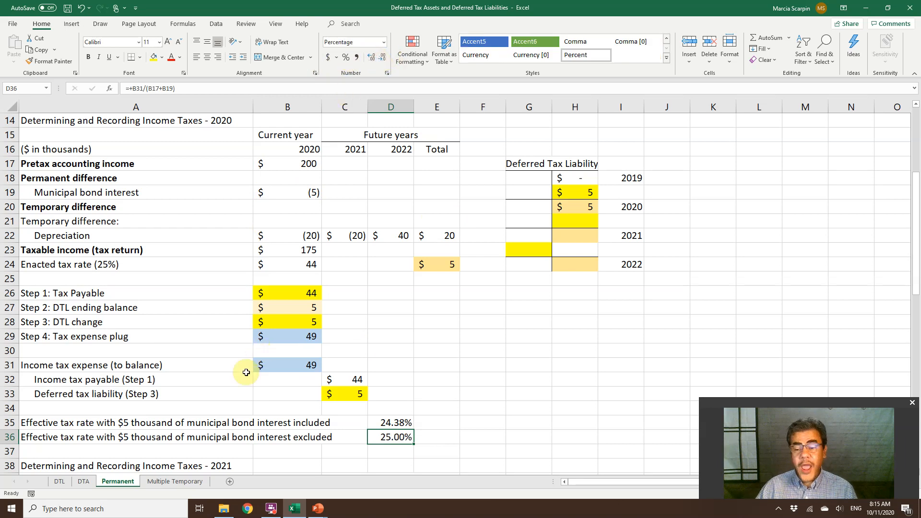
mouse_move(306, 235)
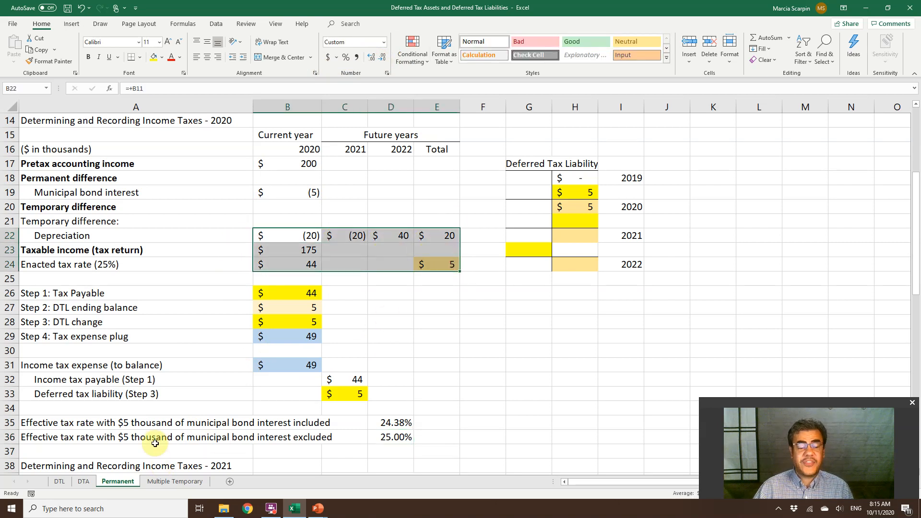
click(391, 437)
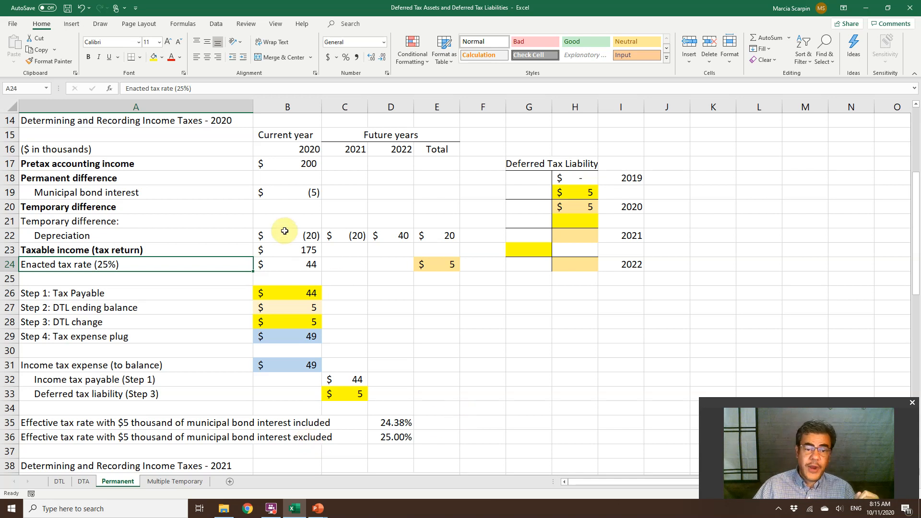
click(390, 436)
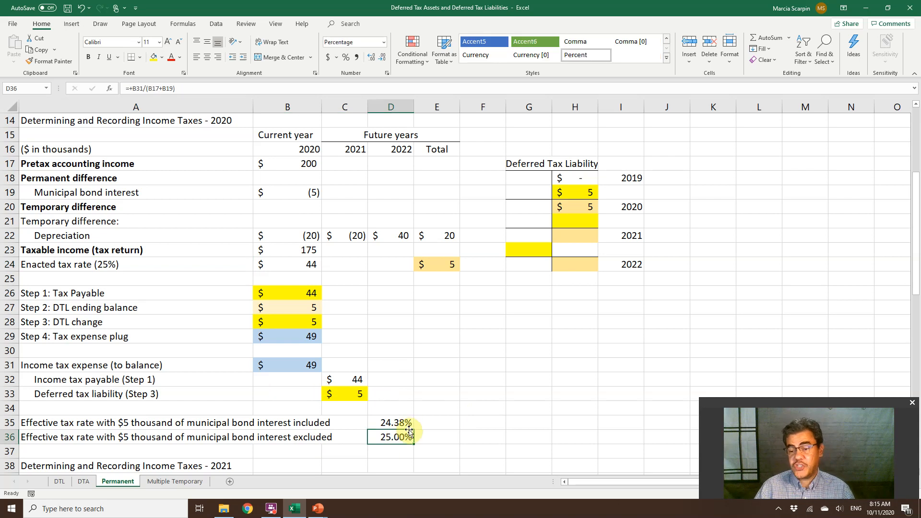
mouse_move(458, 337)
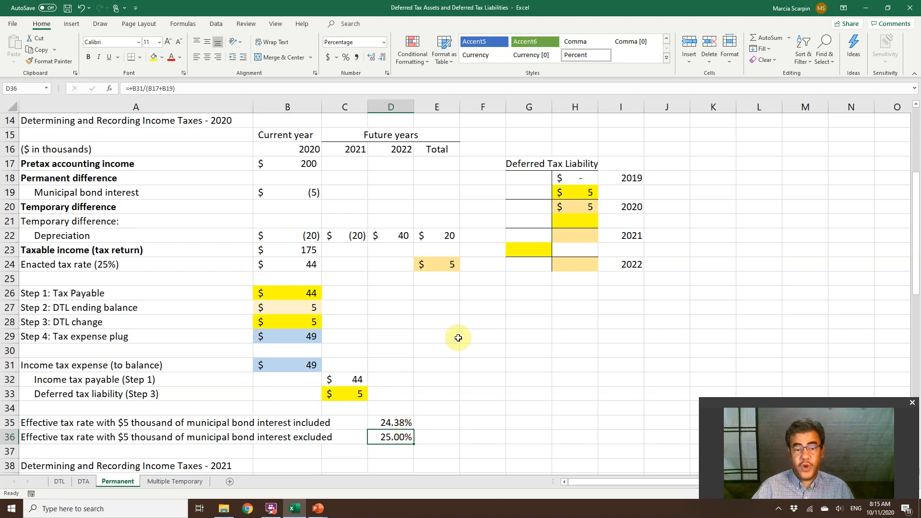
drag(345, 235, 446, 265)
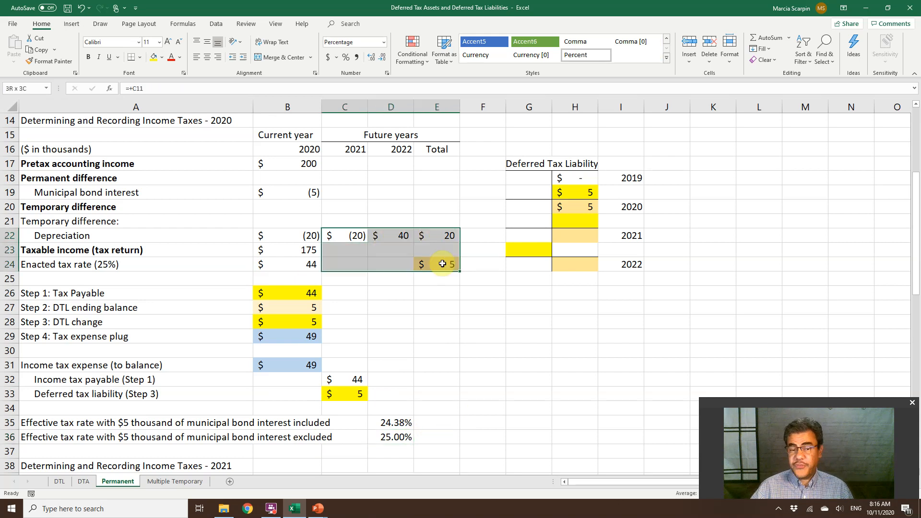